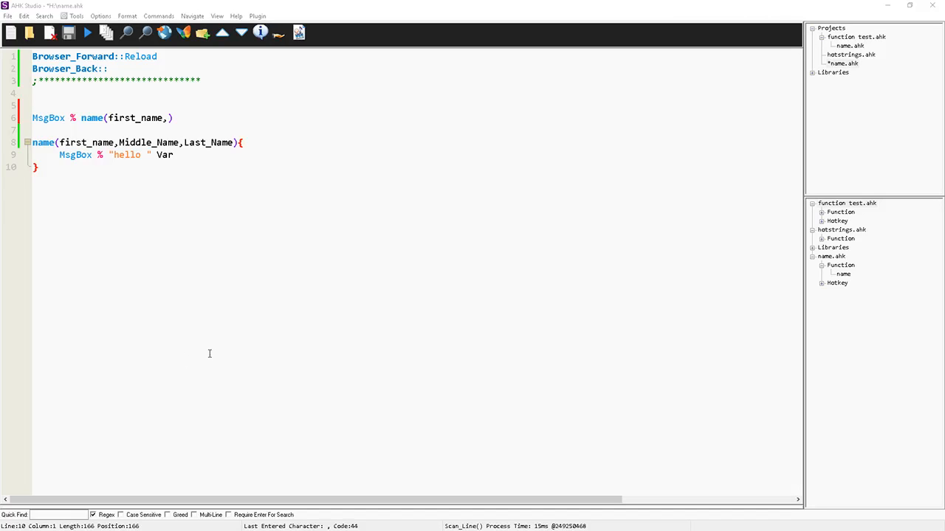
mouse_move(264, 214)
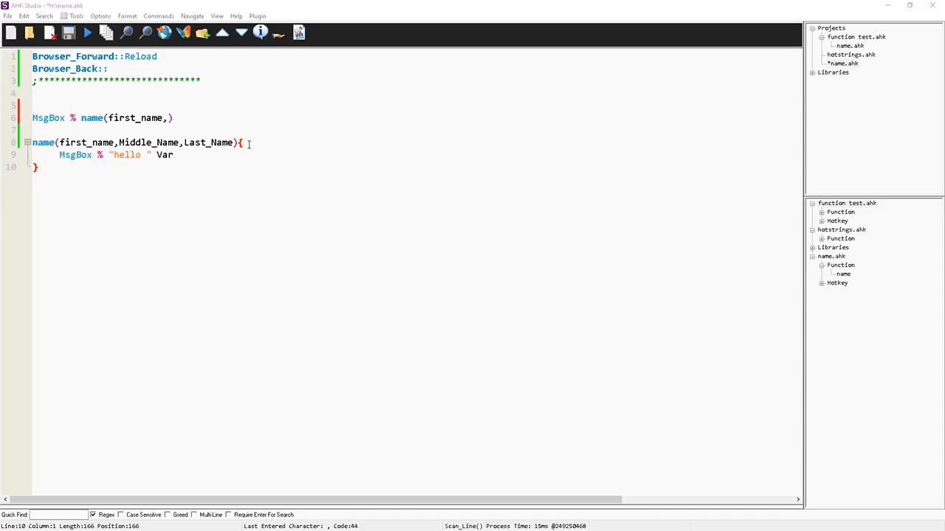
mouse_move(225, 114)
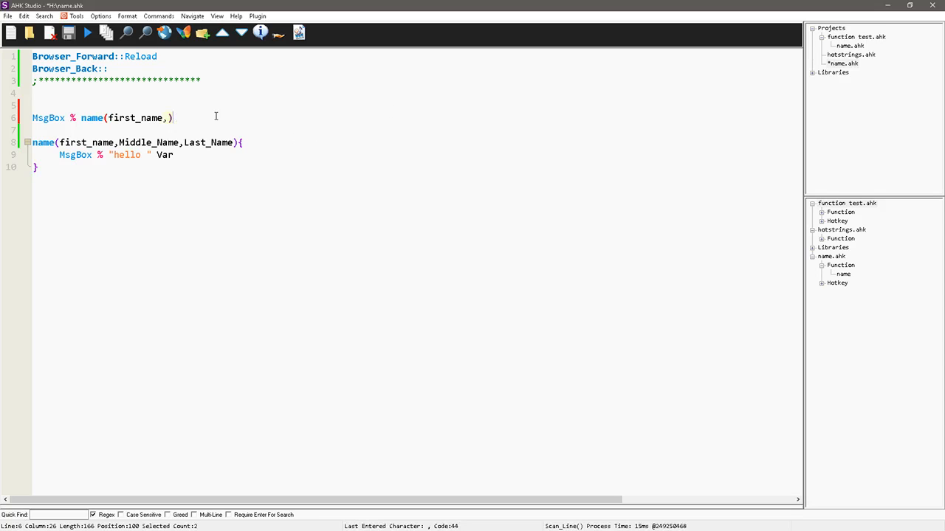
mouse_move(87, 84)
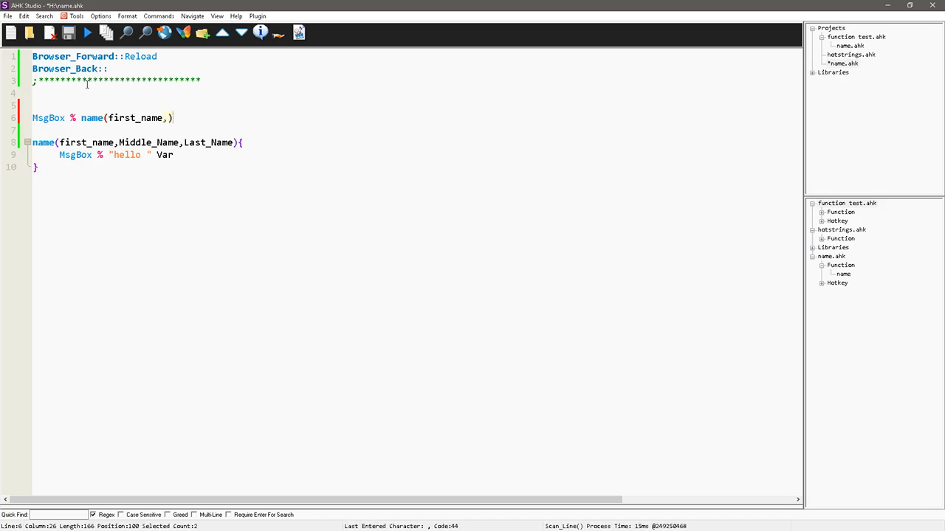
mouse_move(245, 122)
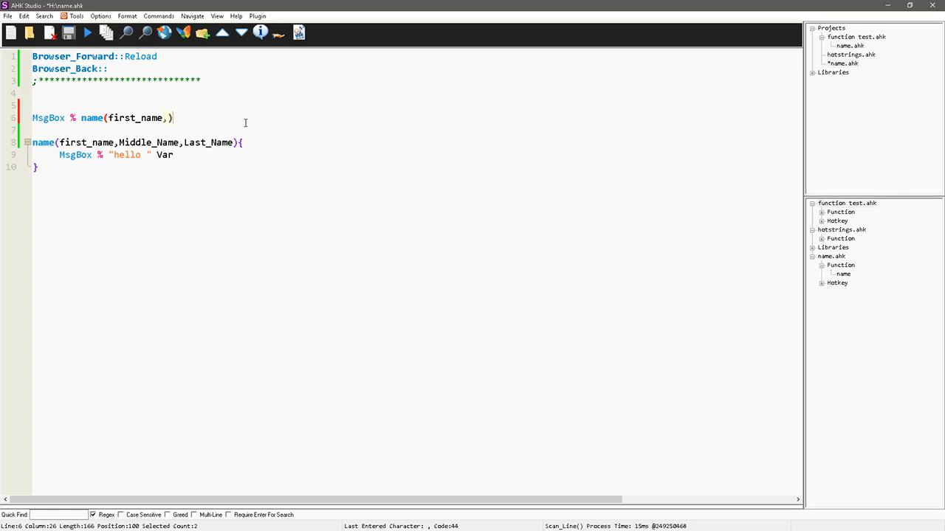
mouse_move(316, 129)
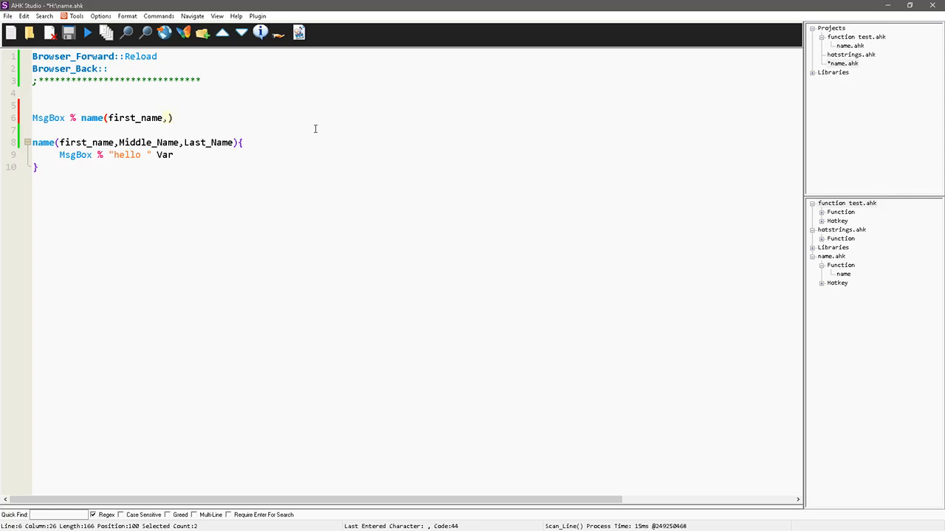
mouse_move(86, 112)
type("\"bob")
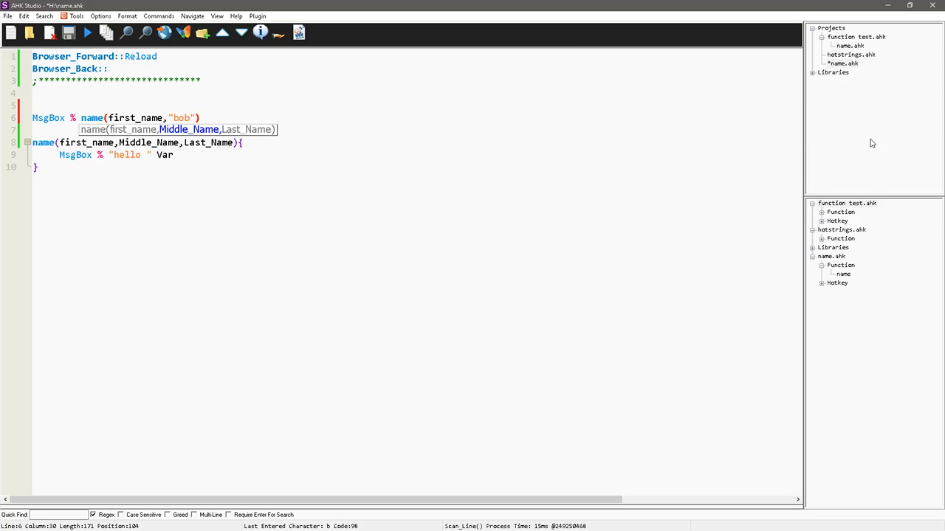
type(",")
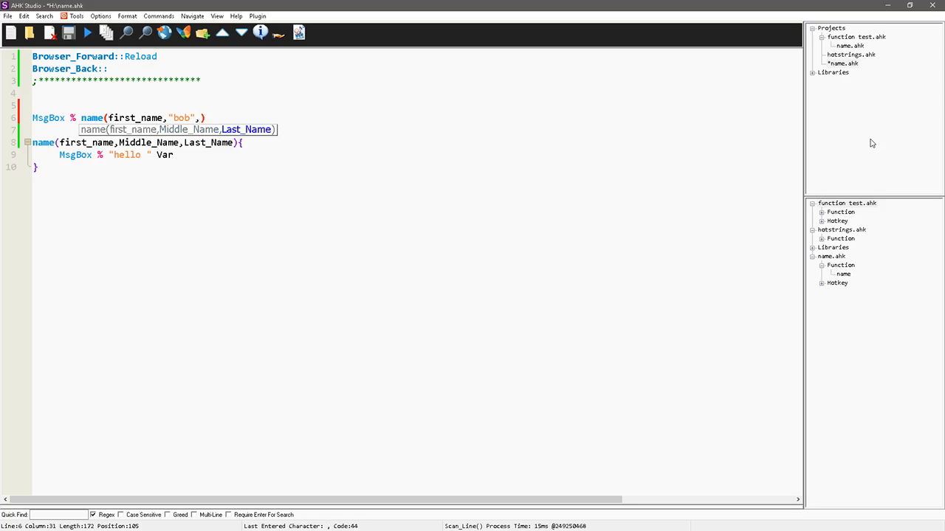
type("\"\"")
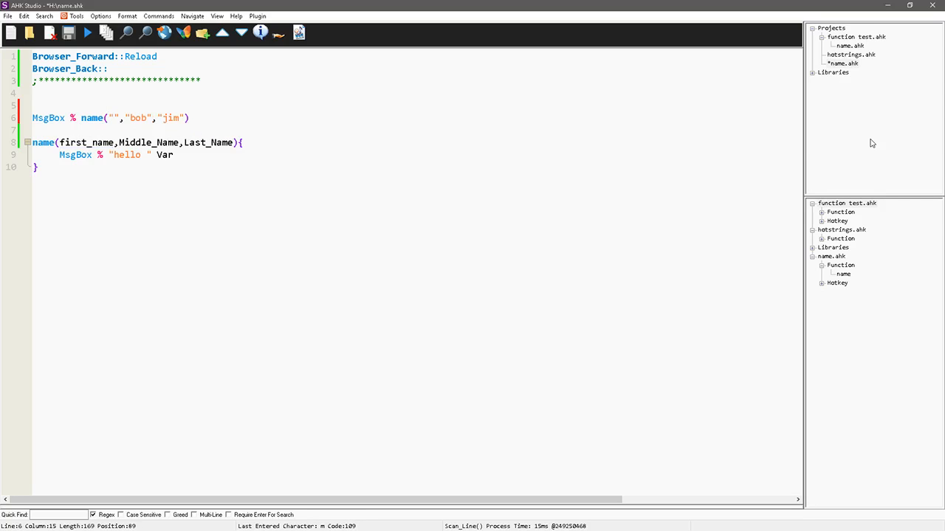
type("d")
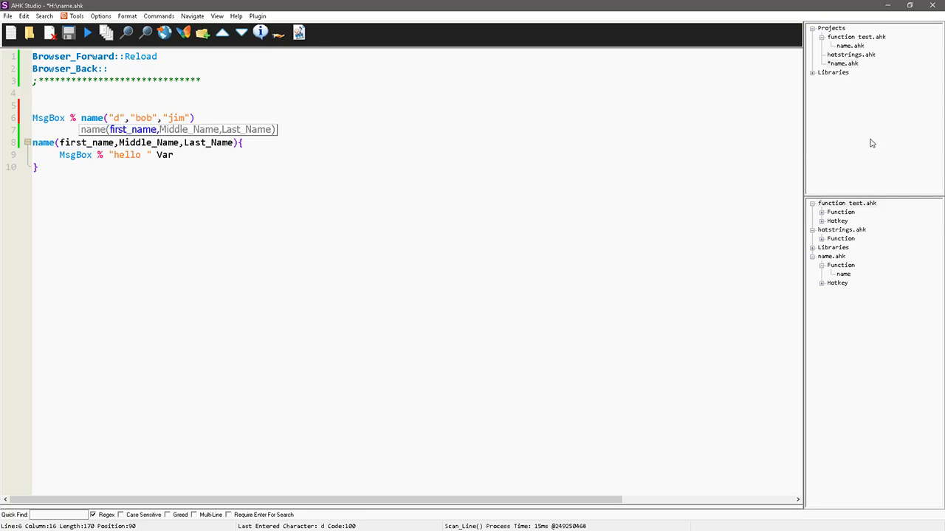
type("ave")
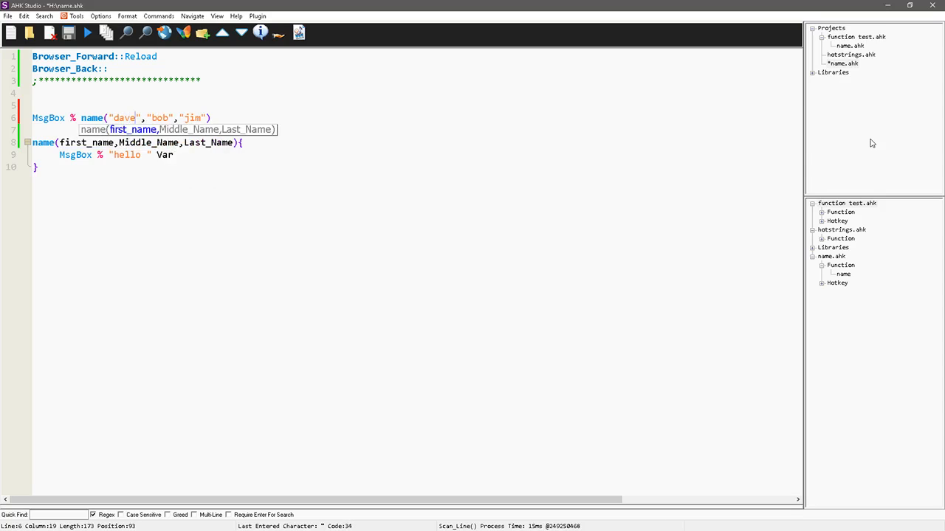
mouse_move(685, 126)
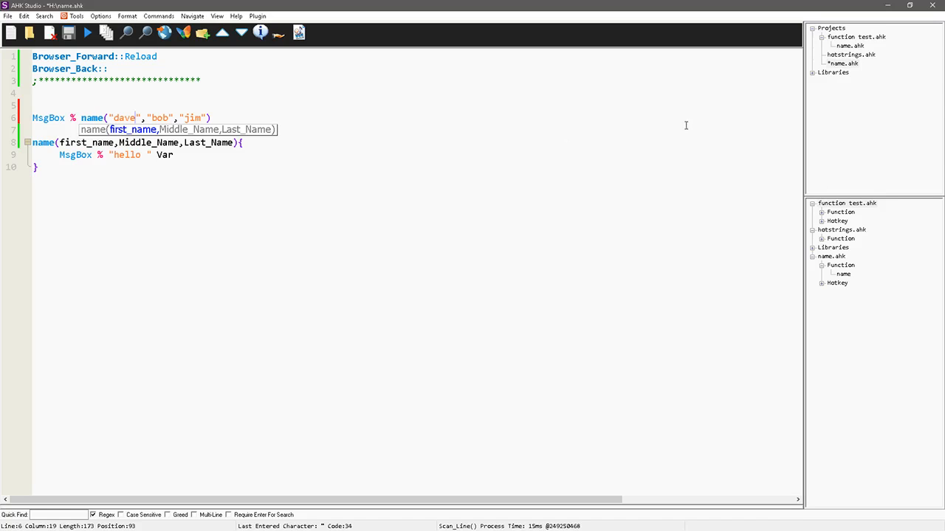
mouse_move(153, 99)
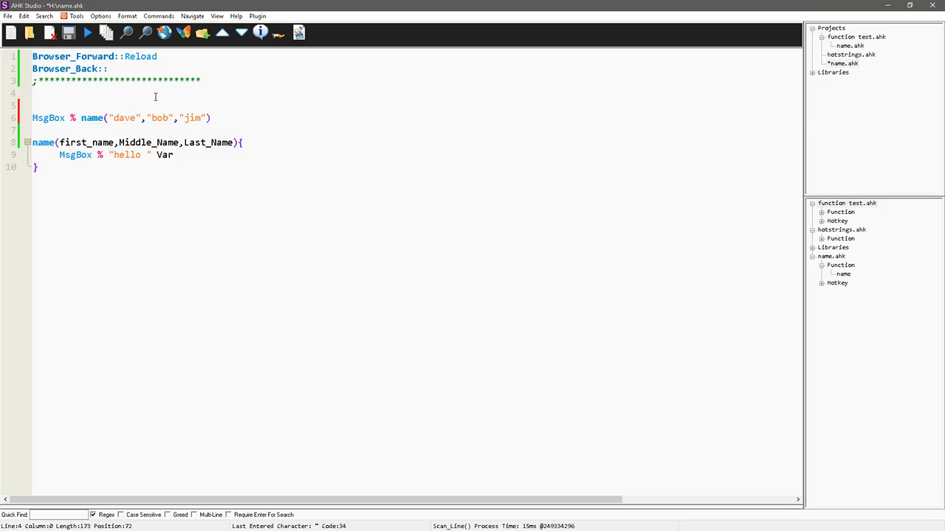
type("s")
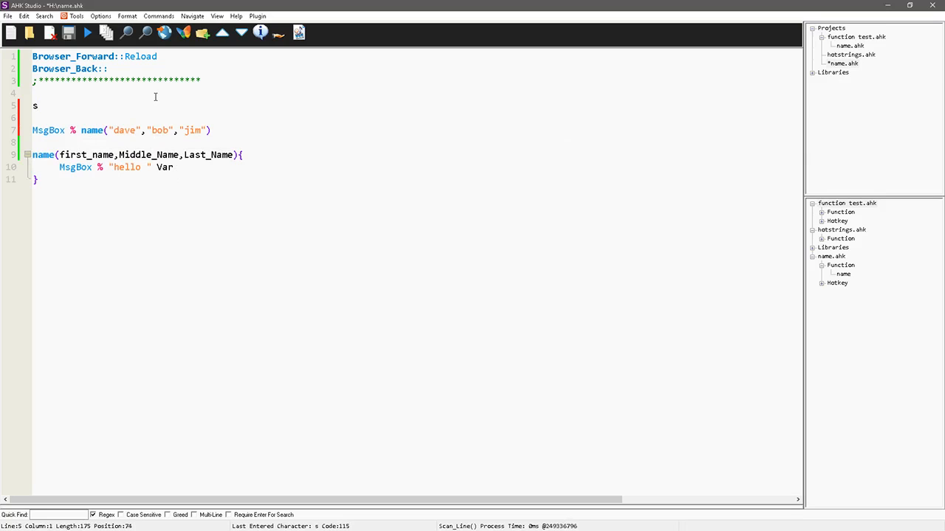
type("plitPath(")
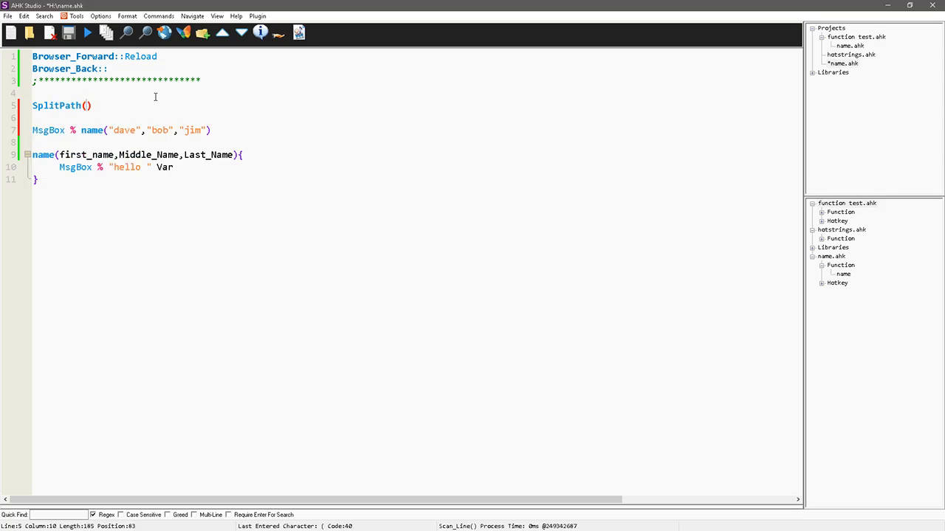
type("ar,")
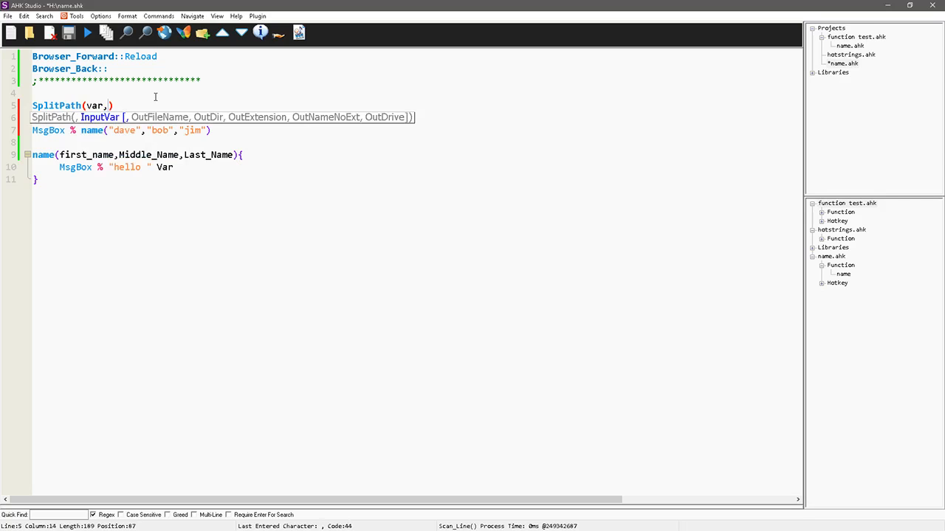
type("outfi")
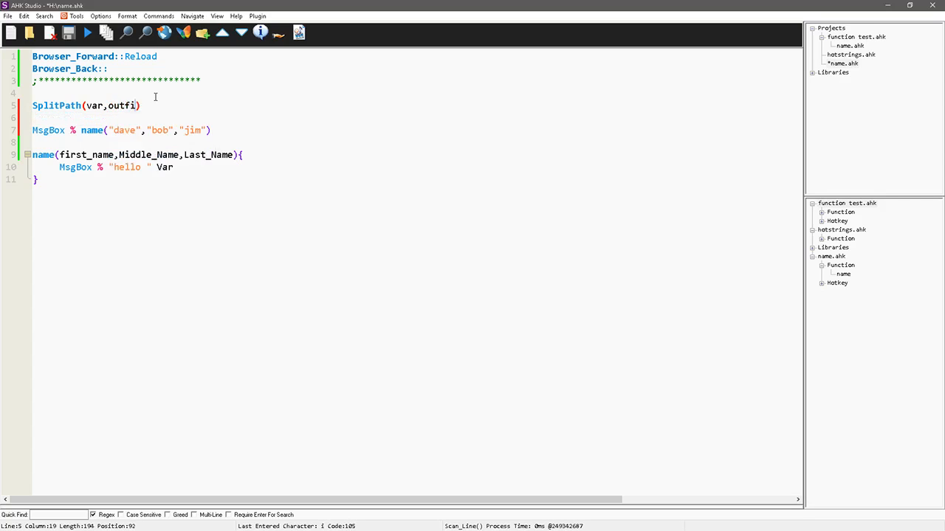